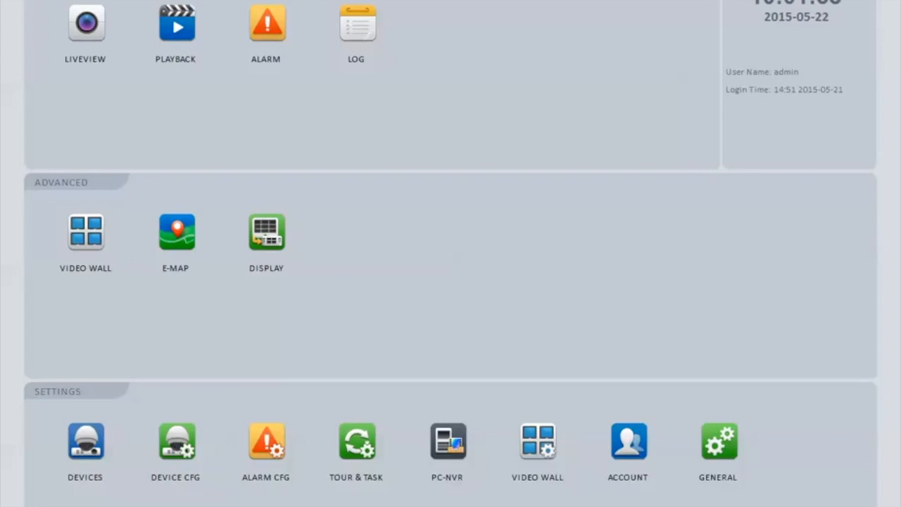
mouse_move(49, 417)
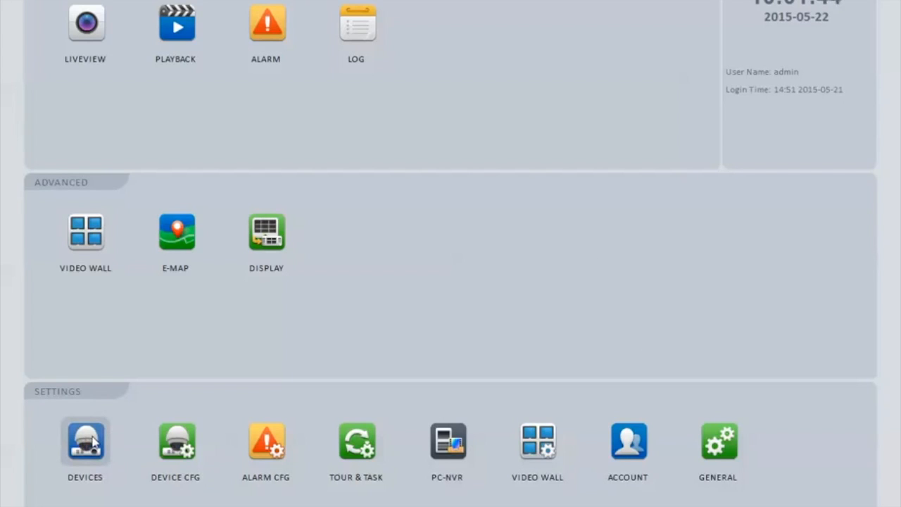
- Search the network from Devices and add the discovered 192.168.1.205 HCVR recorder
left_click(85, 439)
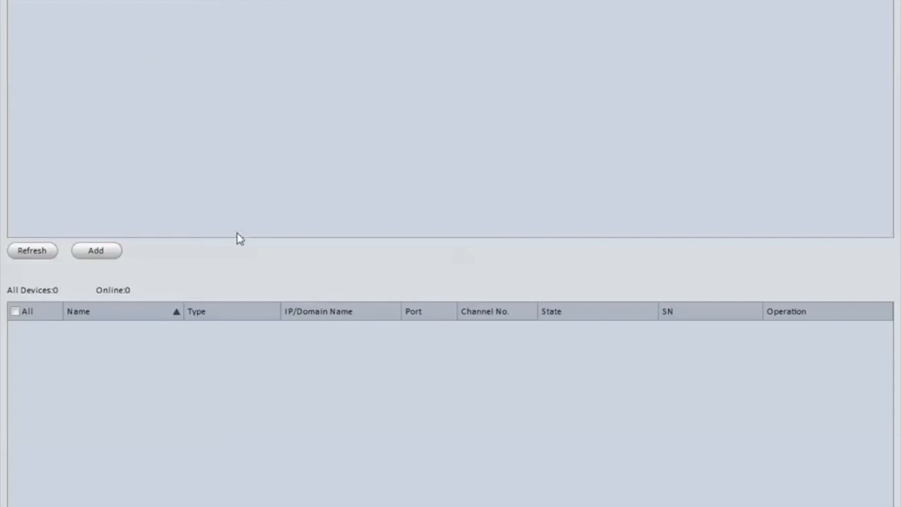
mouse_move(282, 45)
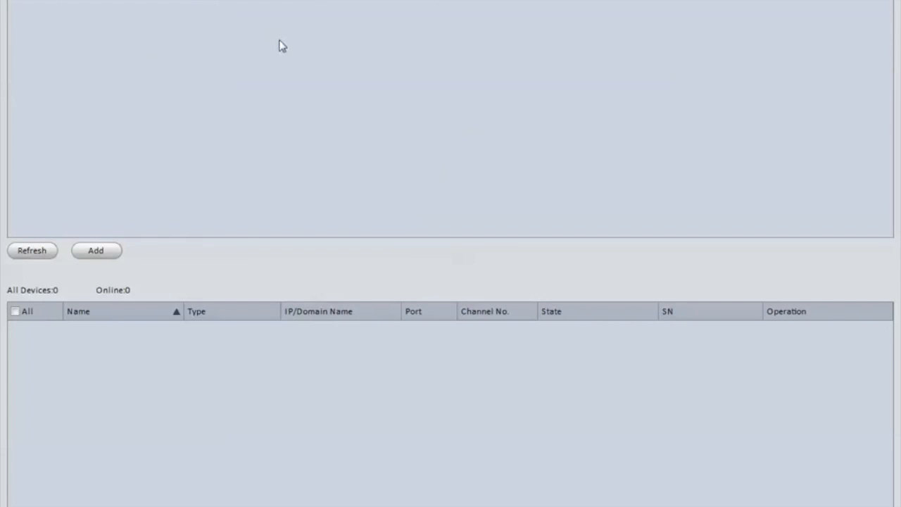
mouse_move(166, 83)
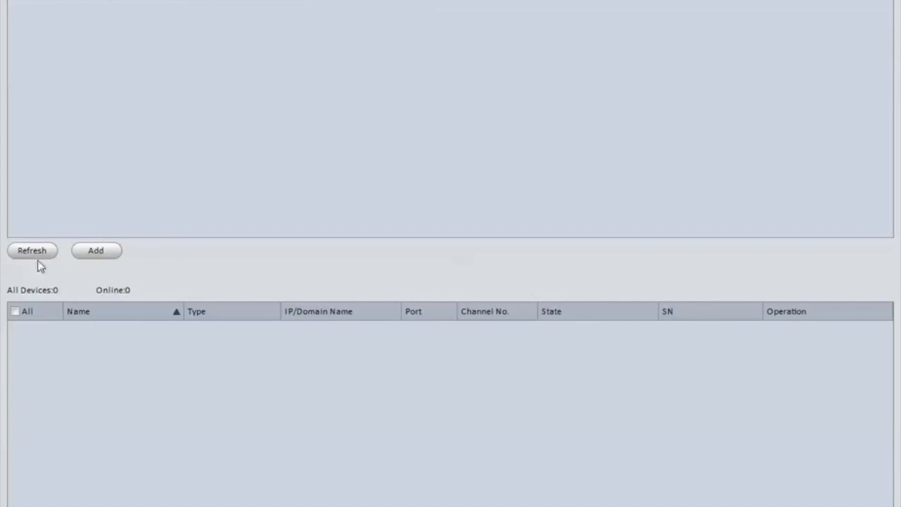
left_click(31, 251)
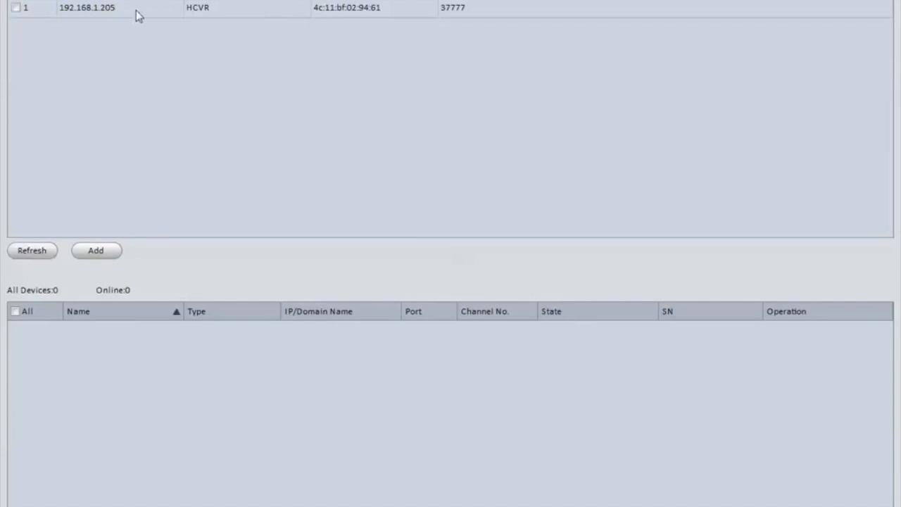
left_click(16, 7)
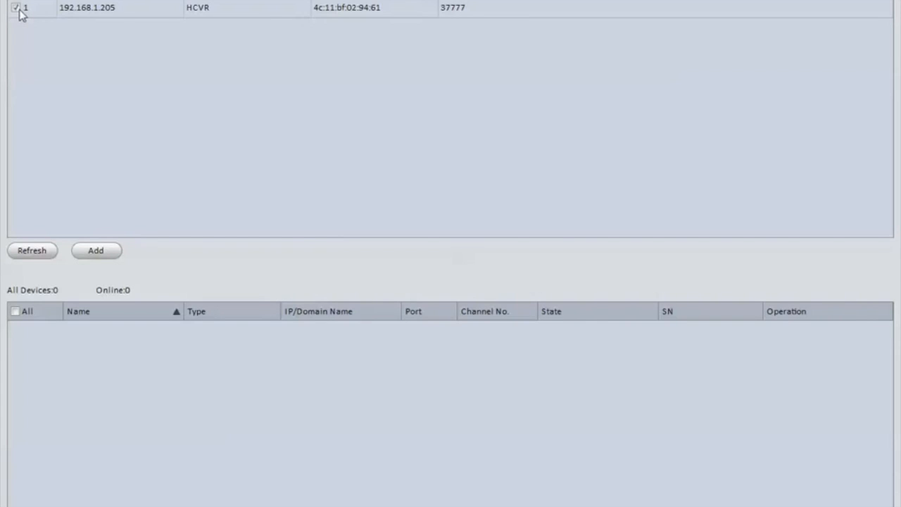
left_click(95, 251)
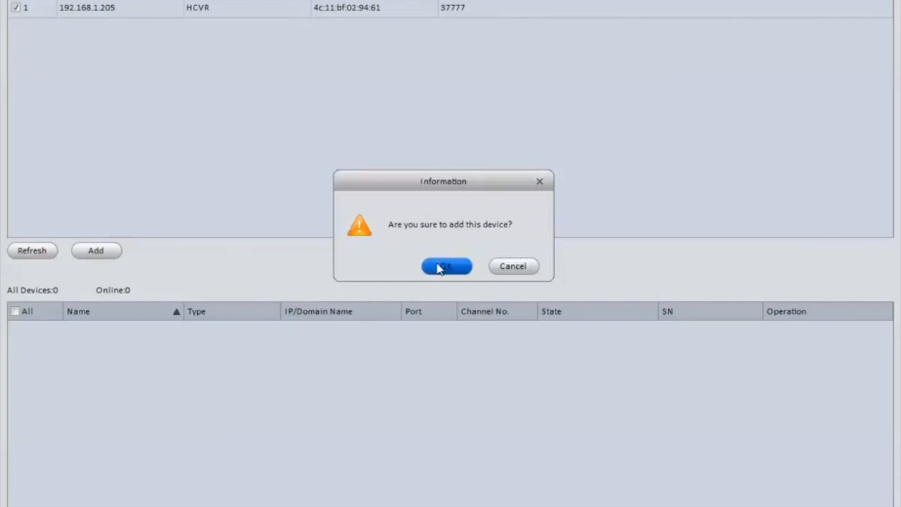
left_click(446, 265)
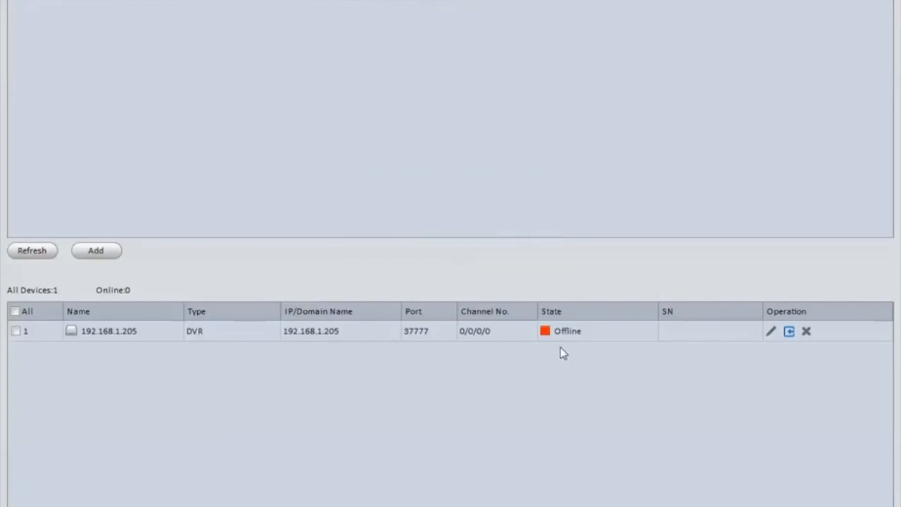
mouse_move(565, 329)
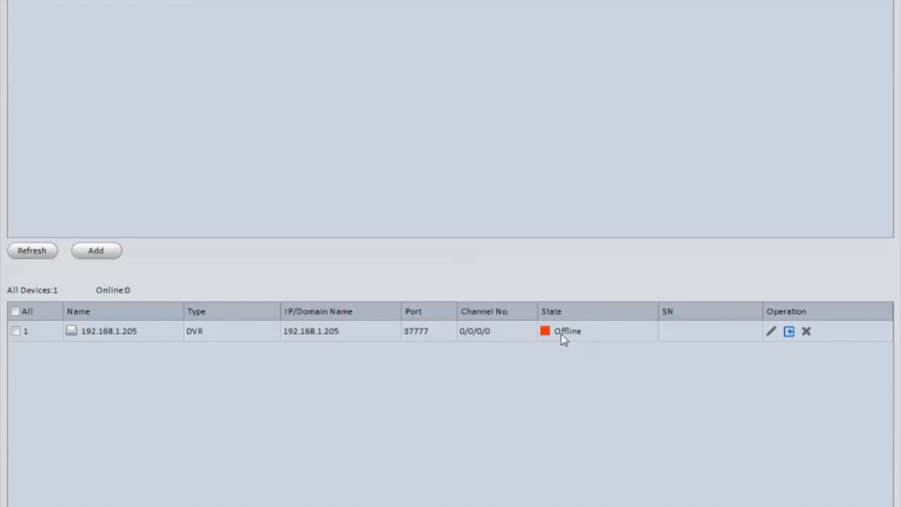
mouse_move(551, 339)
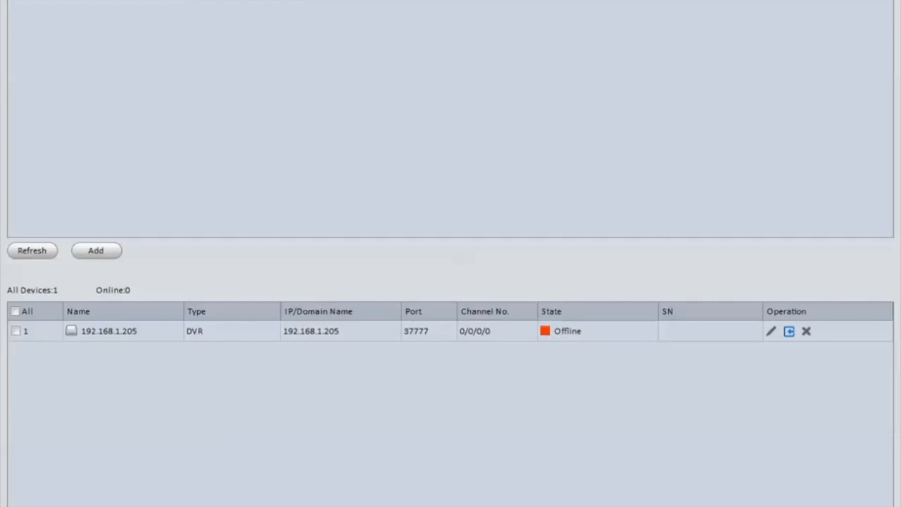
mouse_move(273, 343)
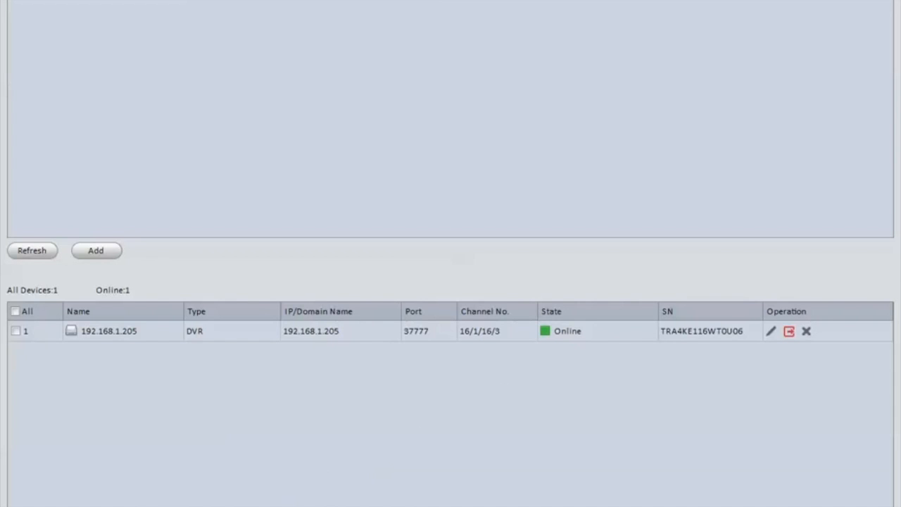
- Start a manual add with device name 'hdcvi' and show the registration modes
left_click(96, 251)
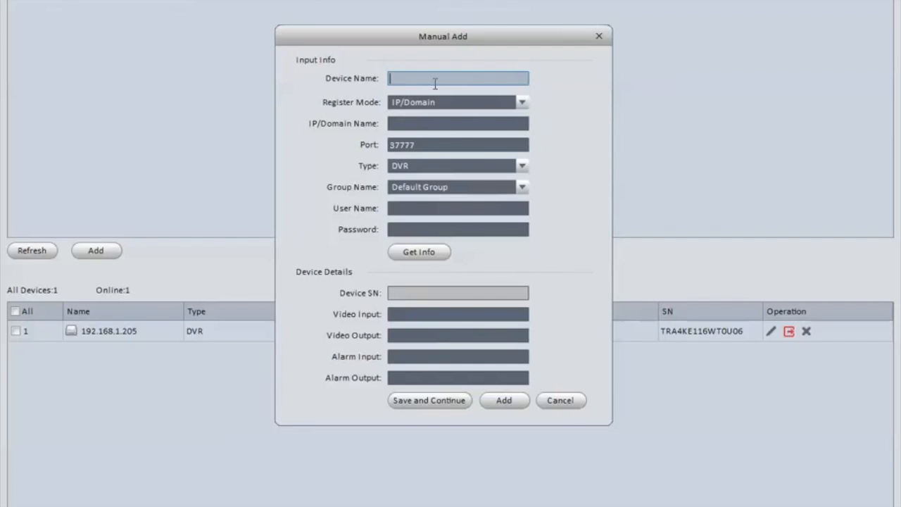
type("hdcvi")
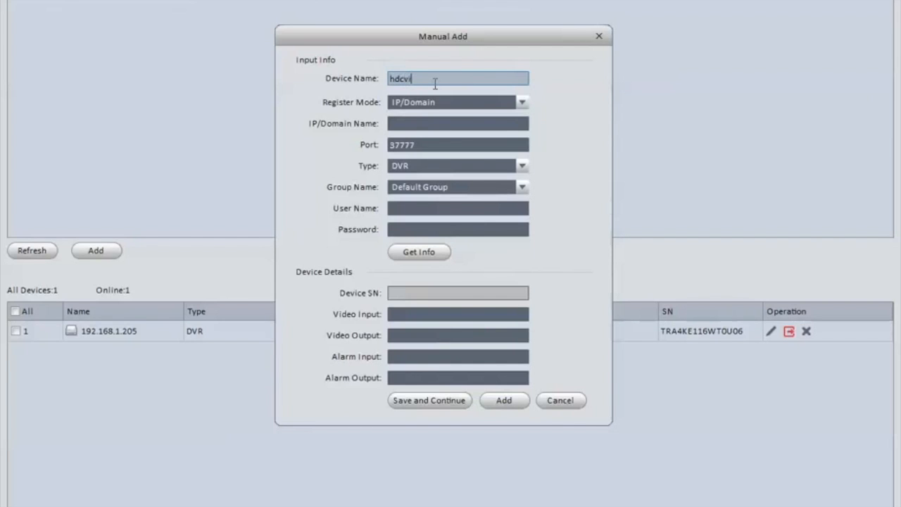
left_click(521, 101)
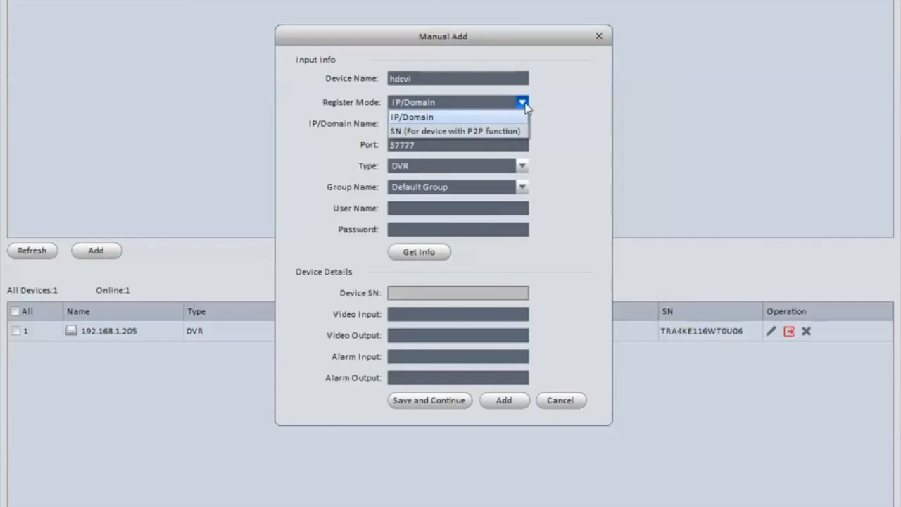
mouse_move(457, 131)
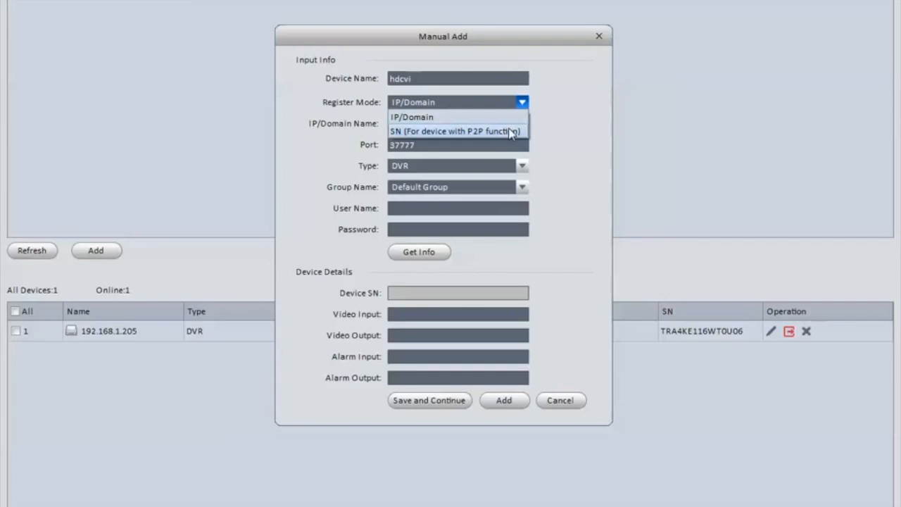
mouse_move(518, 132)
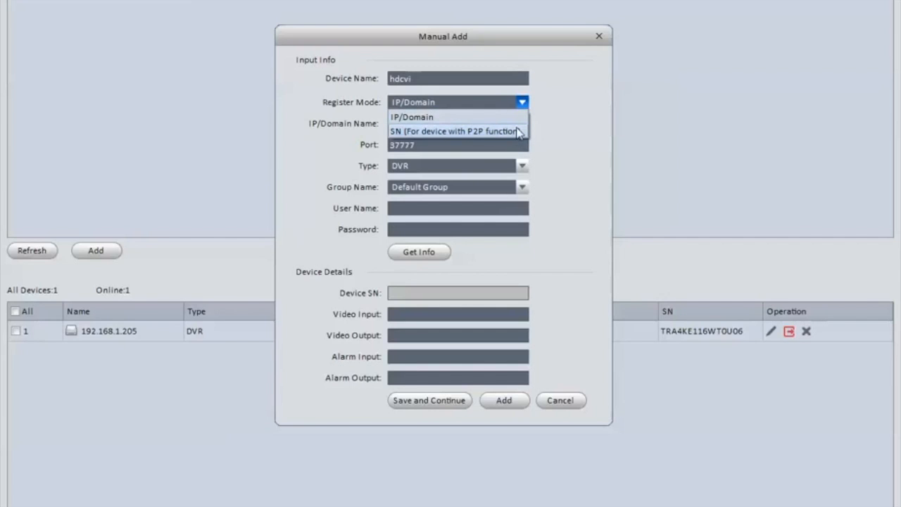
mouse_move(554, 116)
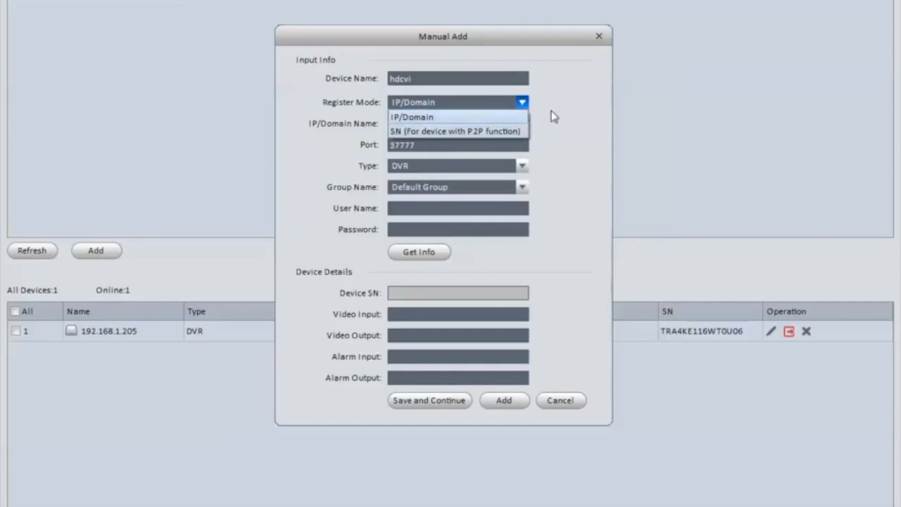
- Enter IP 192.168.1.205 with admin login and fetch the device info showing 16 video inputs
left_click(411, 117)
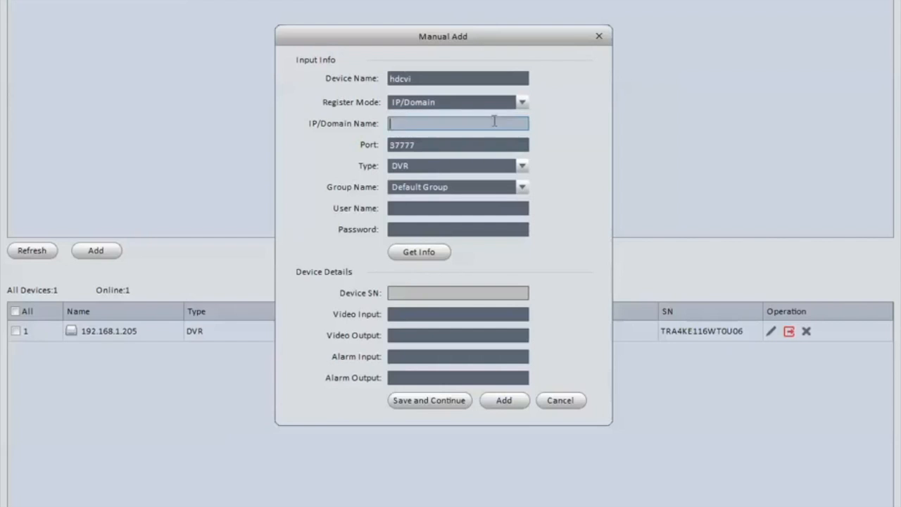
type("192.168")
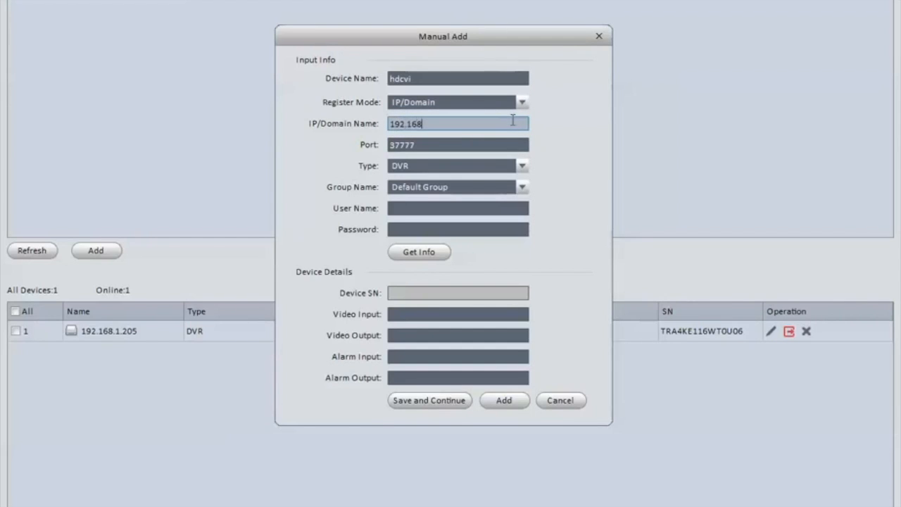
type(".1.205")
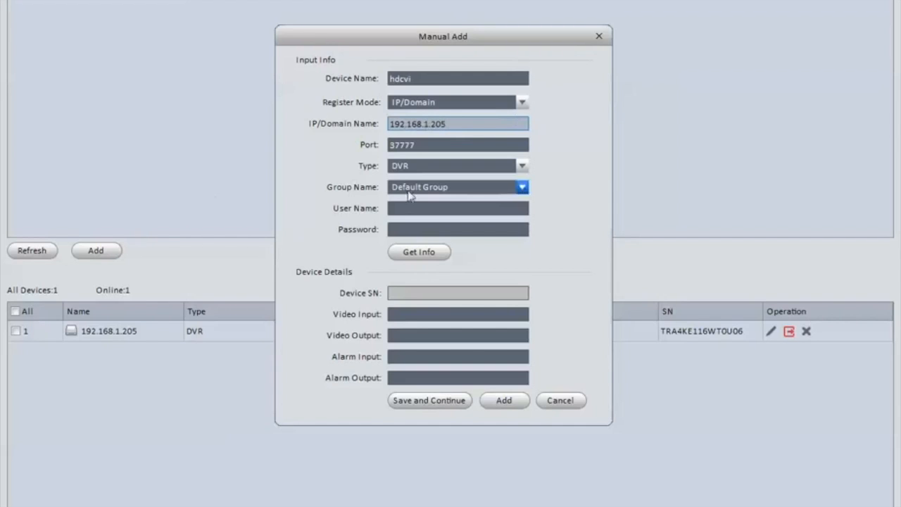
type("admin")
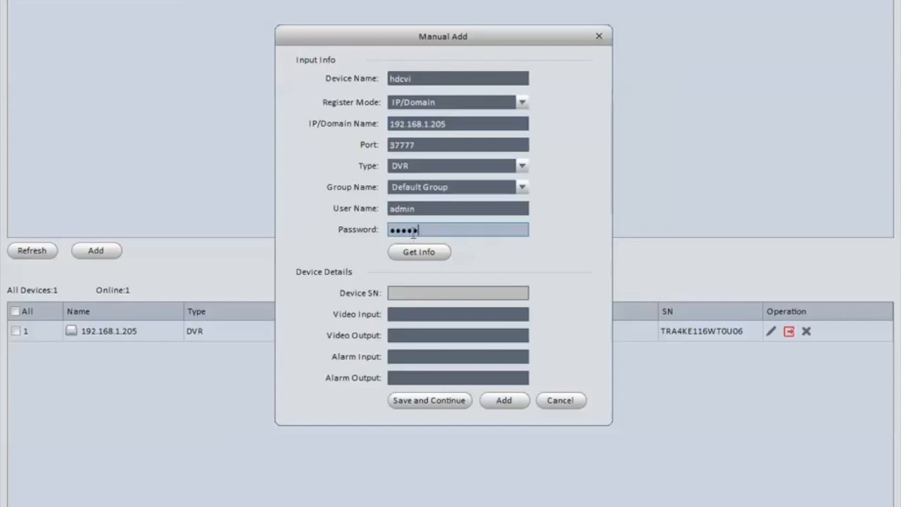
left_click(418, 252)
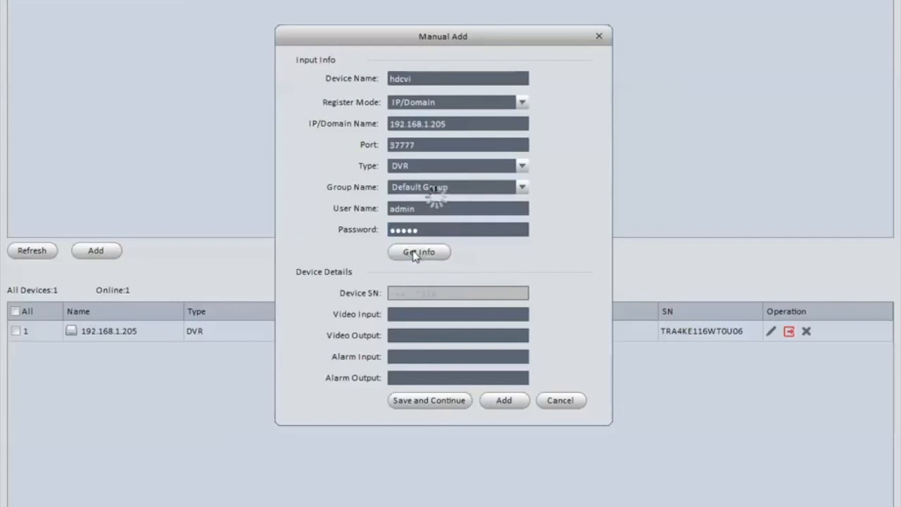
left_click(419, 252)
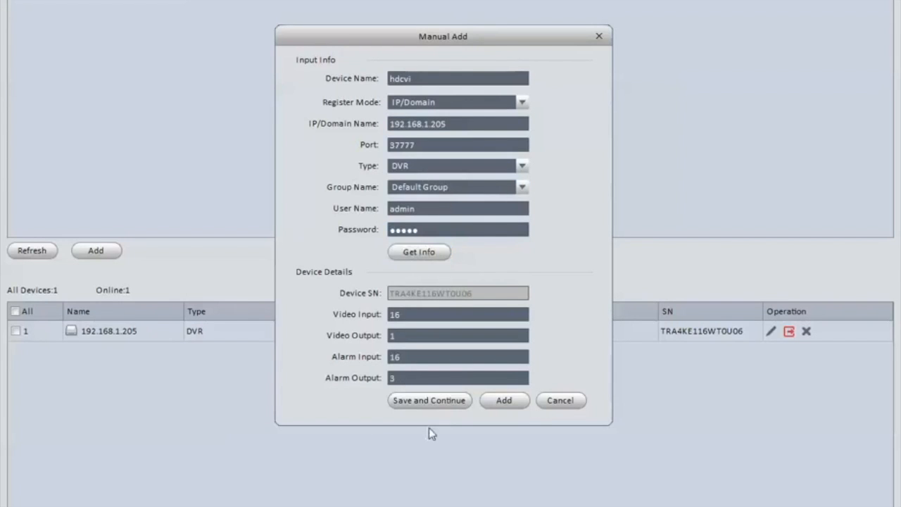
mouse_move(127, 319)
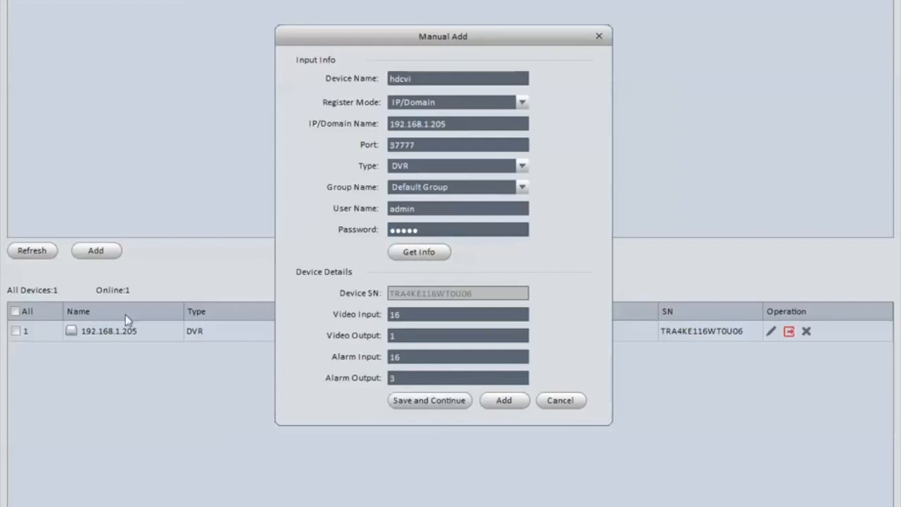
mouse_move(242, 6)
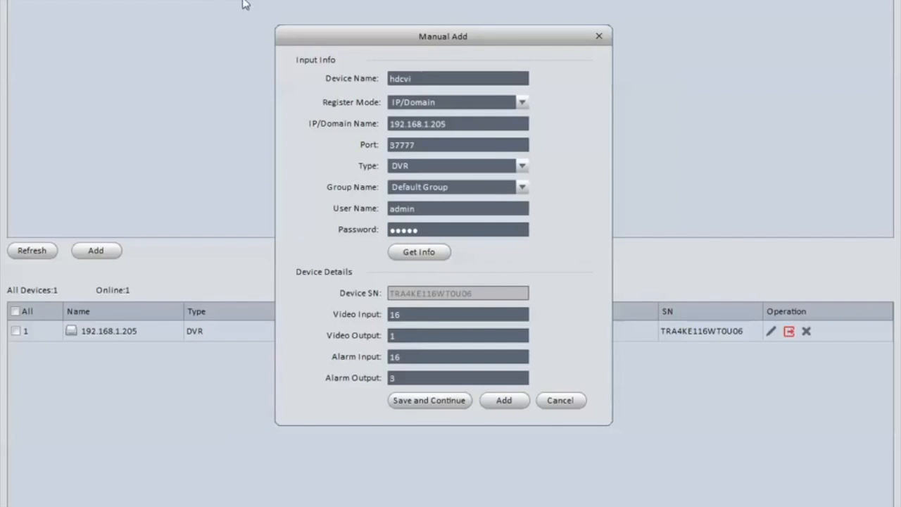
- Add the 192.168.1.205 DVR from the Manual Add form and close it
left_click(560, 399)
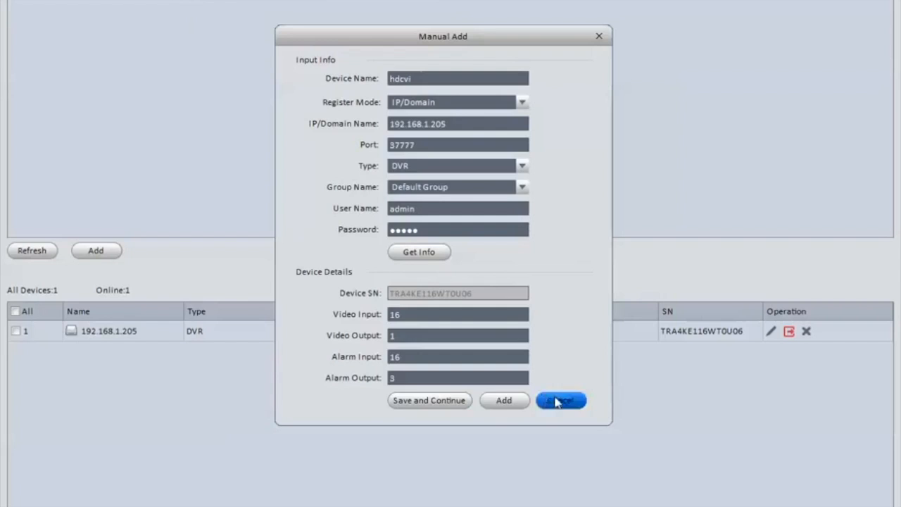
left_click(561, 399)
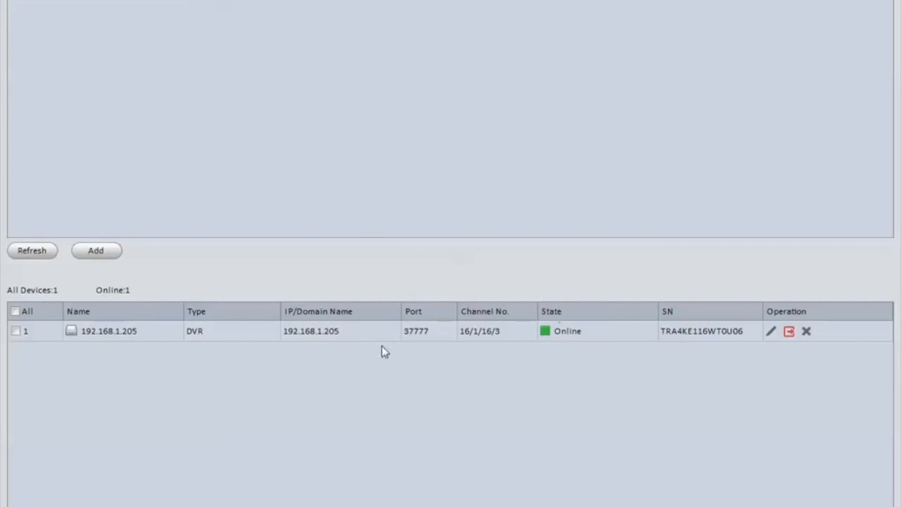
mouse_move(222, 25)
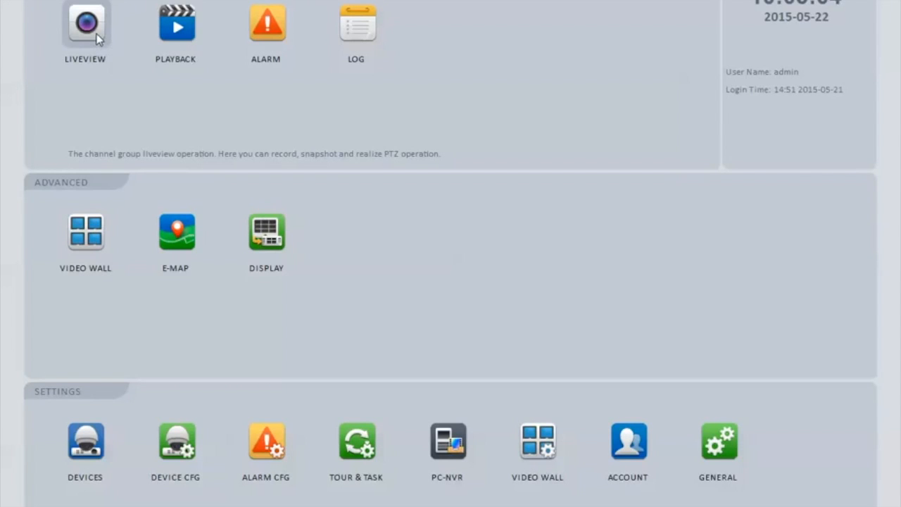
- Enter live view, expand Default Group and bring up the 192.168.1.205 DVR's stream menu
left_click(85, 22)
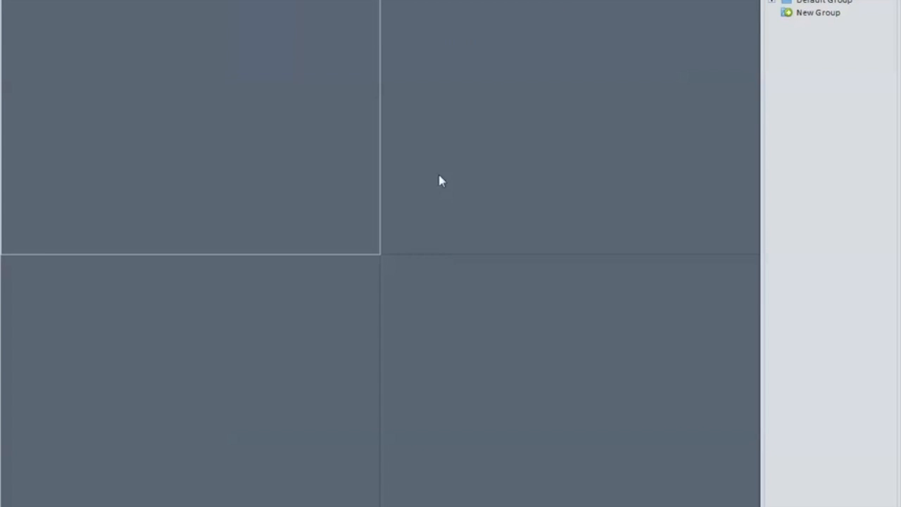
left_click(785, 12)
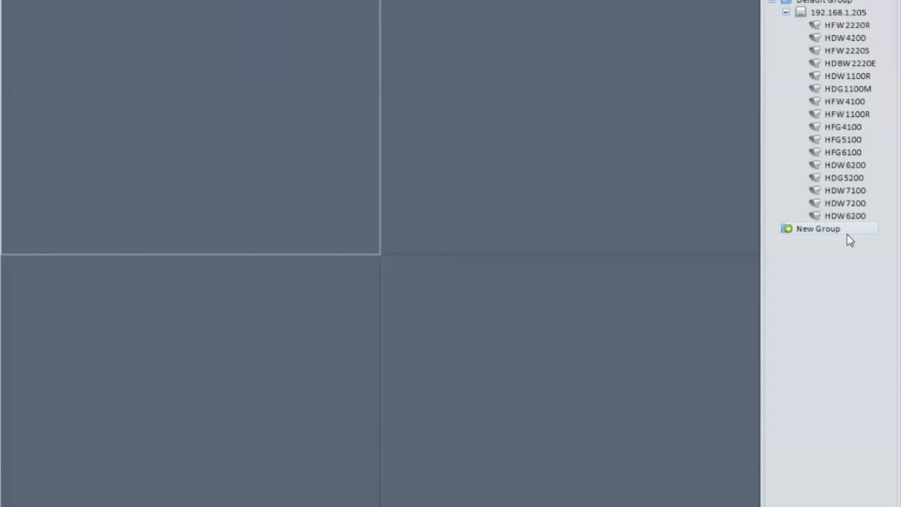
right_click(838, 11)
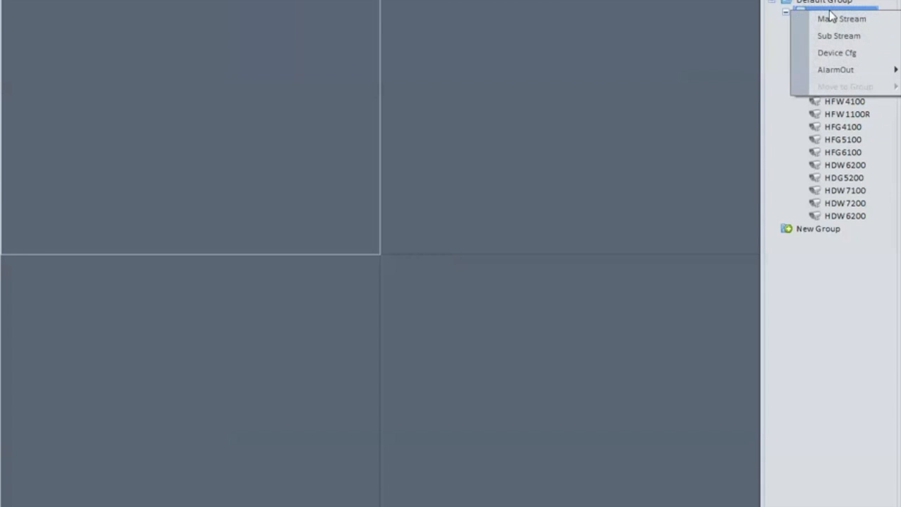
- Play the DVR's cameras on Main Stream in the live view grid
left_click(842, 20)
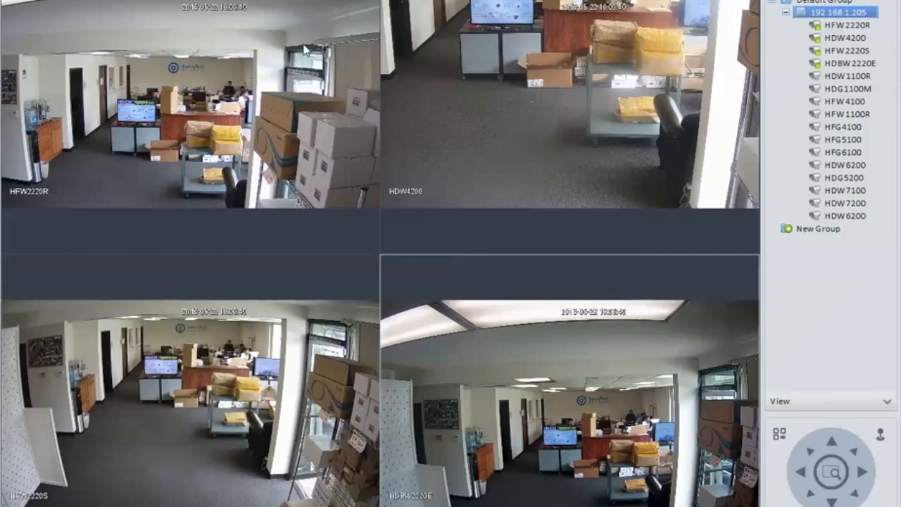
mouse_move(435, 121)
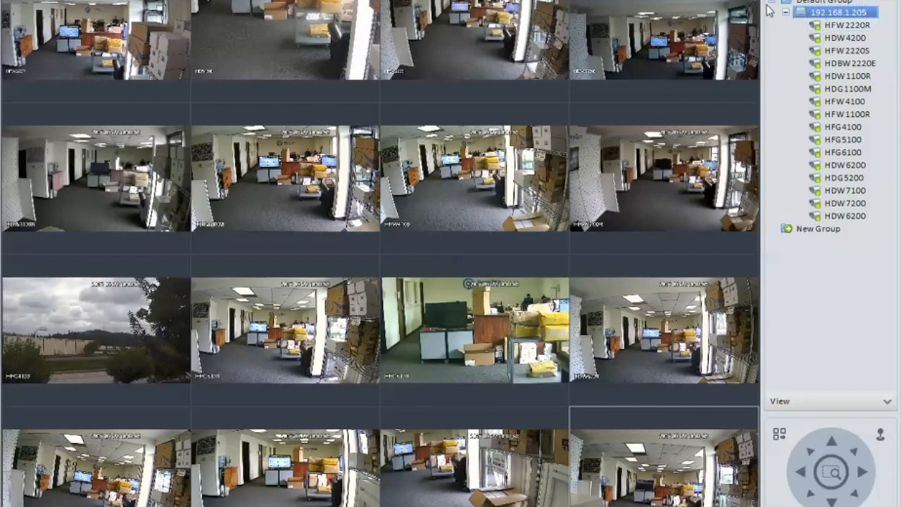
mouse_move(873, 188)
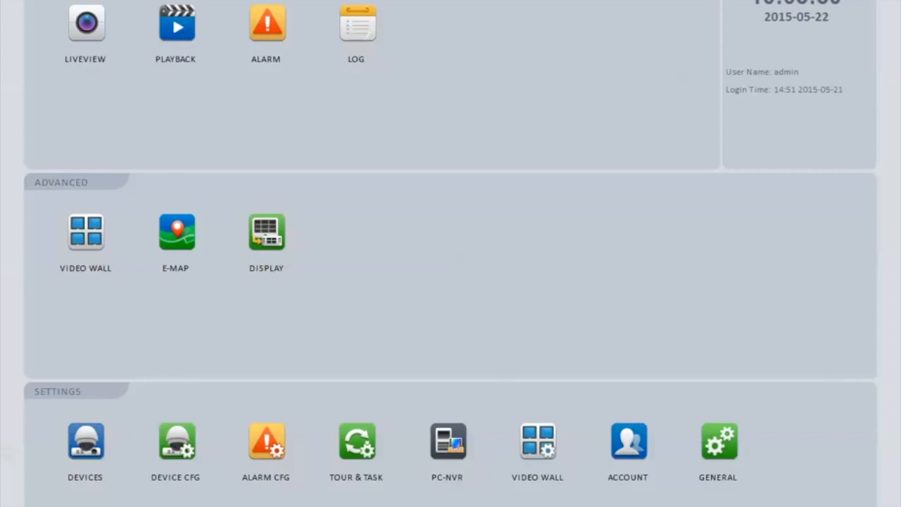
mouse_move(174, 25)
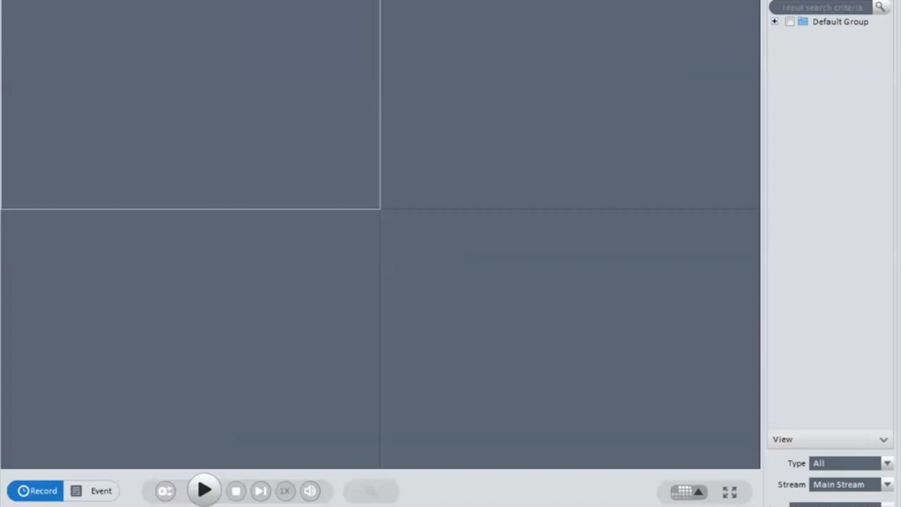
- In playback, expand Default Group and list the cameras of 192.168.1.205
left_click(774, 21)
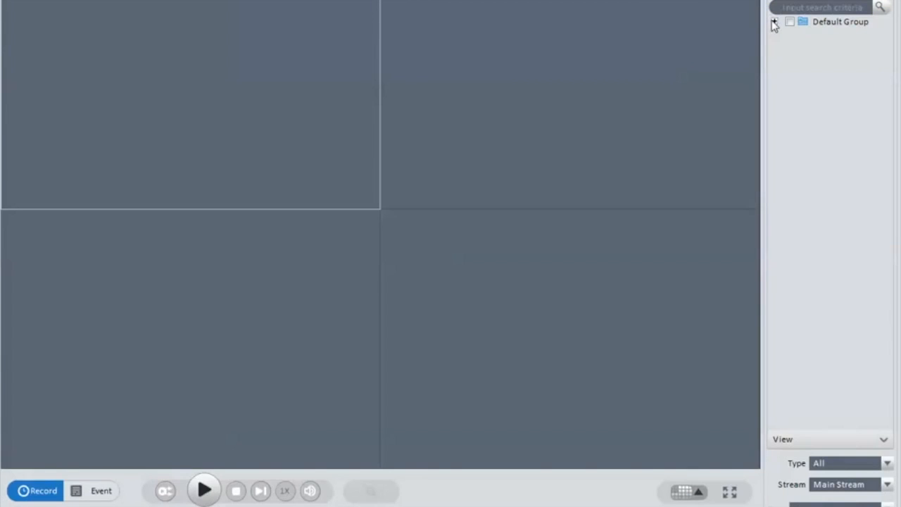
left_click(774, 23)
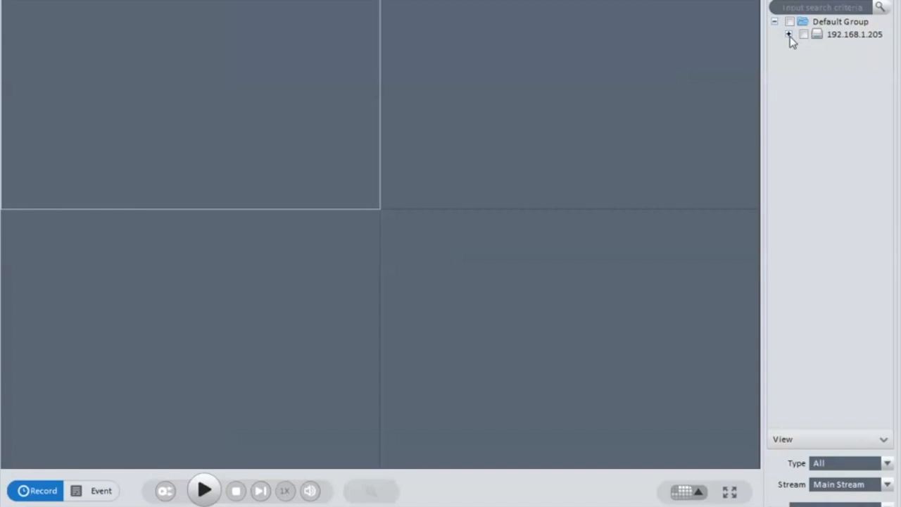
left_click(788, 34)
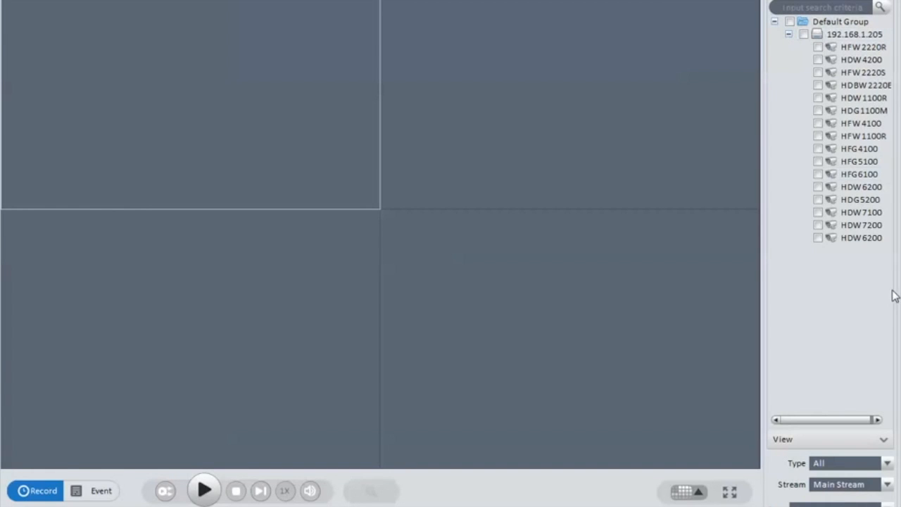
mouse_move(890, 194)
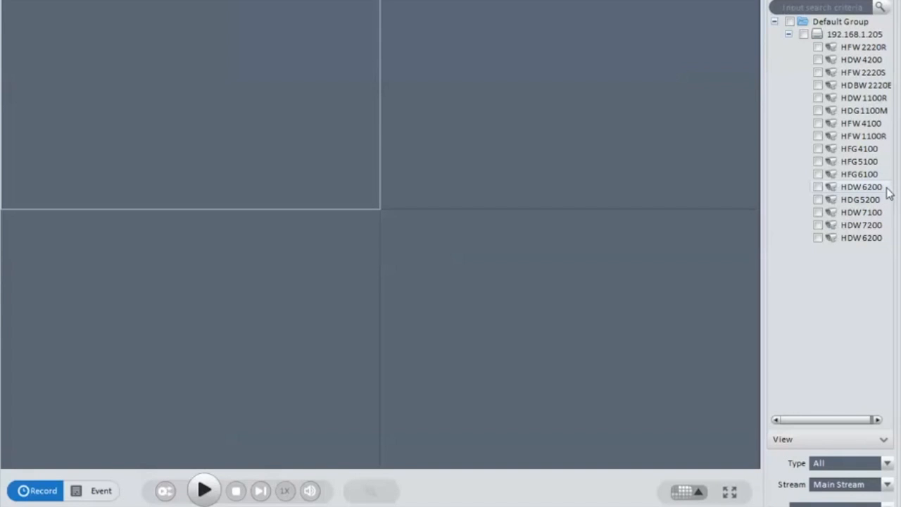
mouse_move(861, 73)
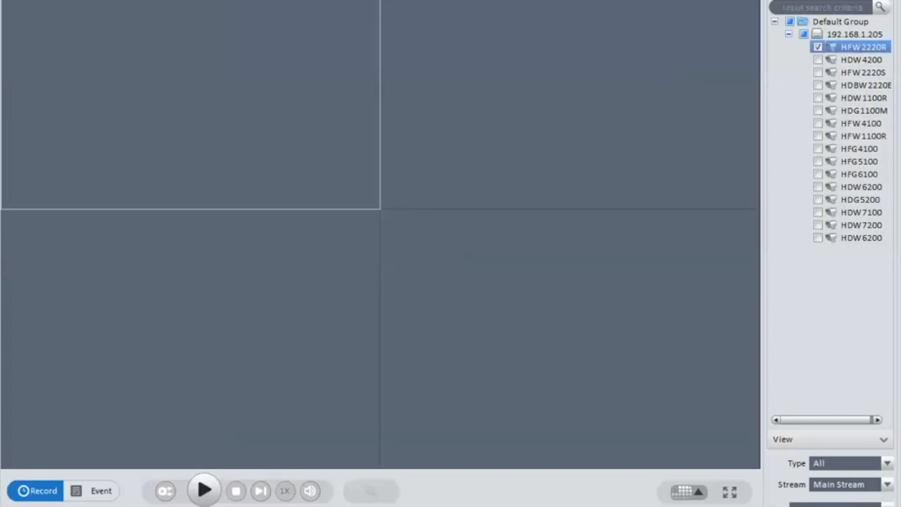
- Search HFW2220R's recordings and start playing back the footage
left_click(817, 46)
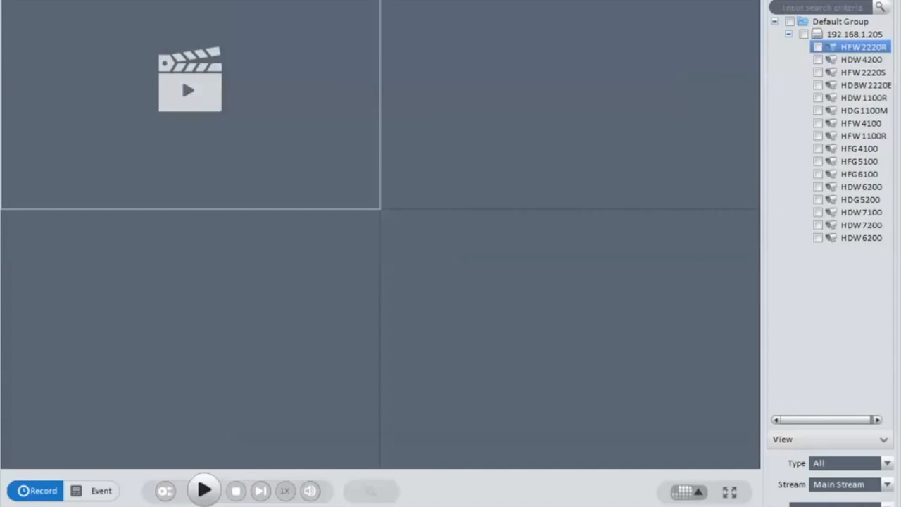
left_click(204, 490)
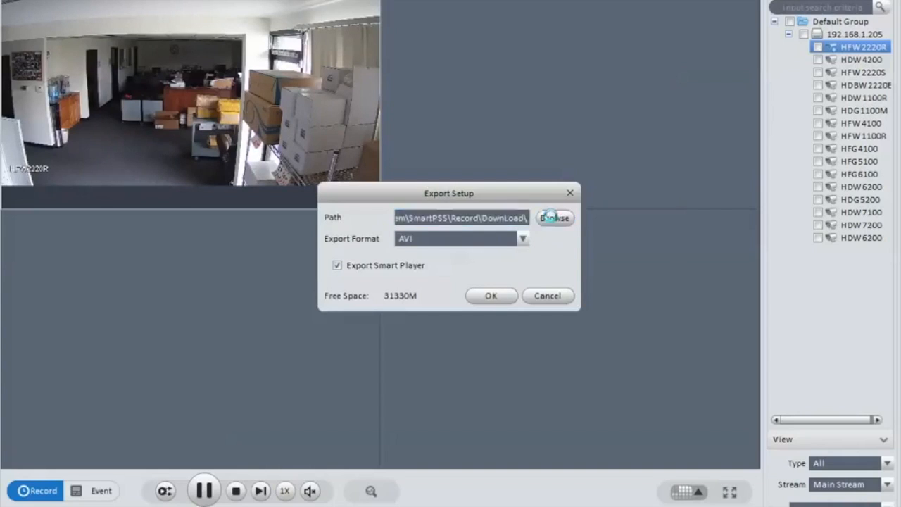
left_click(555, 217)
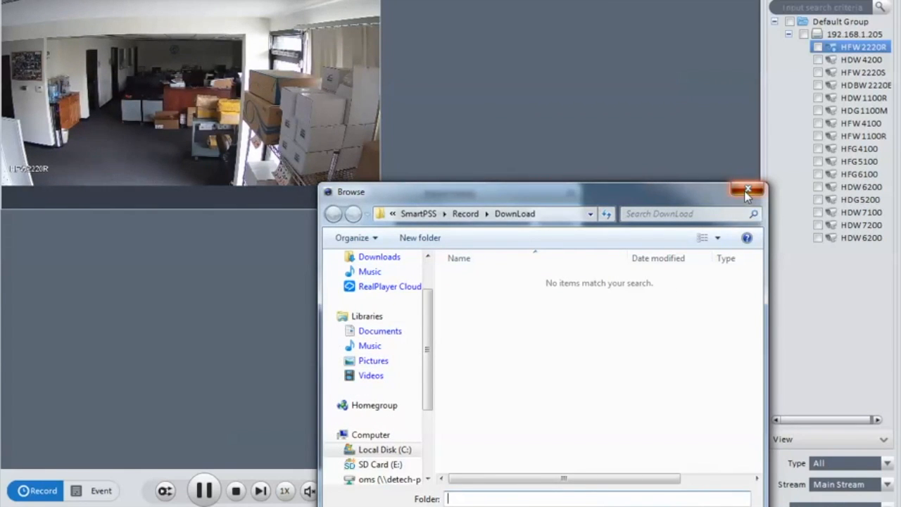
left_click(749, 190)
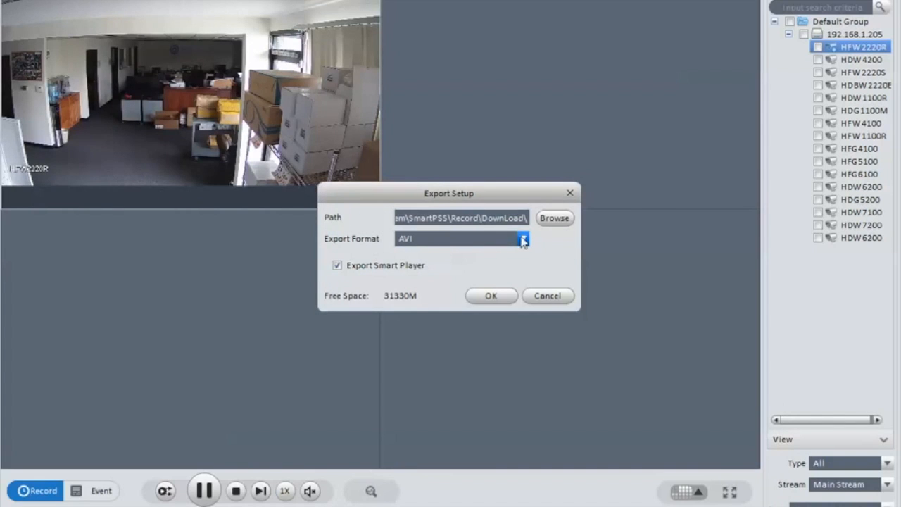
left_click(522, 239)
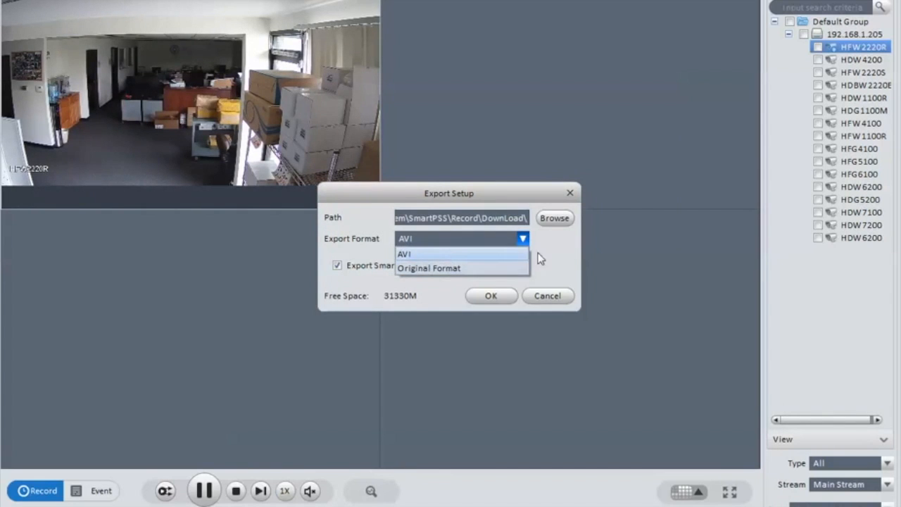
left_click(405, 253)
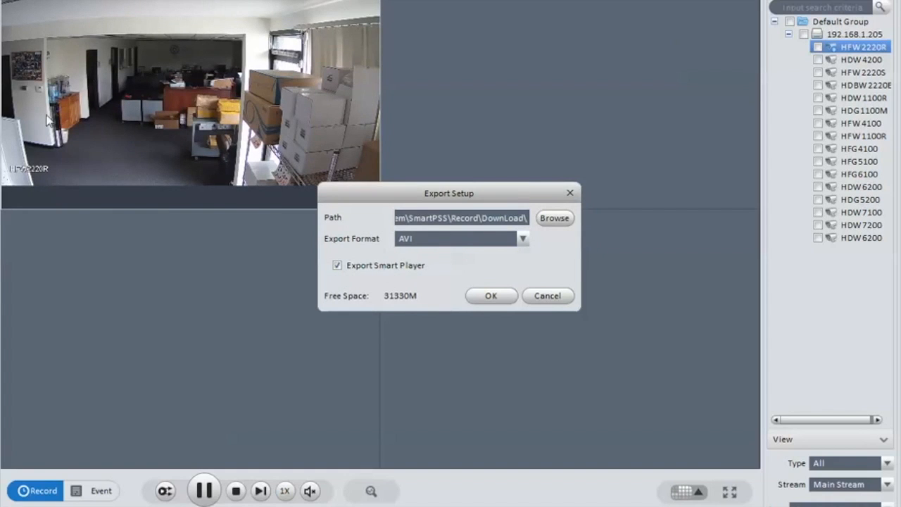
mouse_move(391, 303)
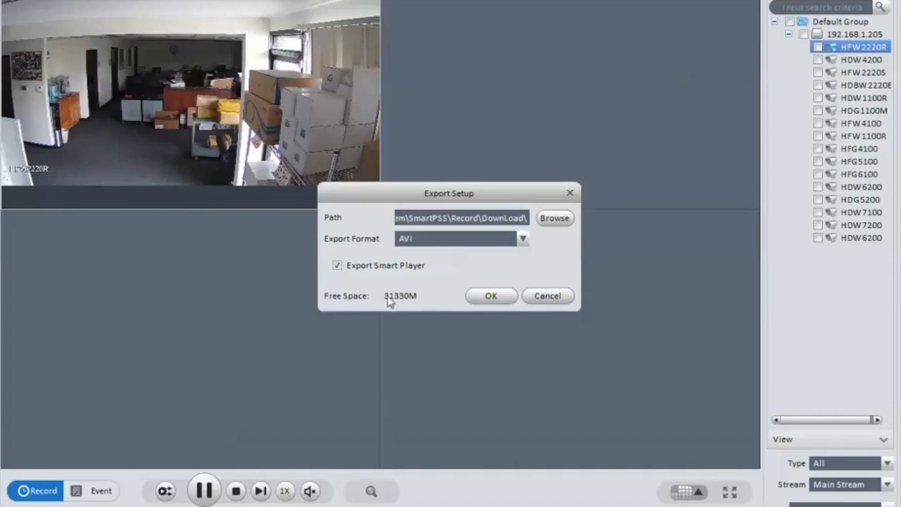
mouse_move(417, 301)
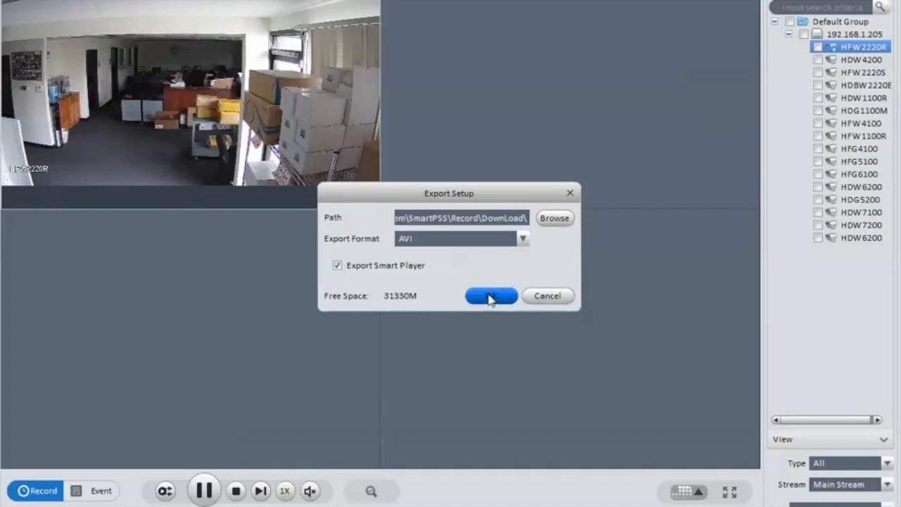
mouse_move(548, 296)
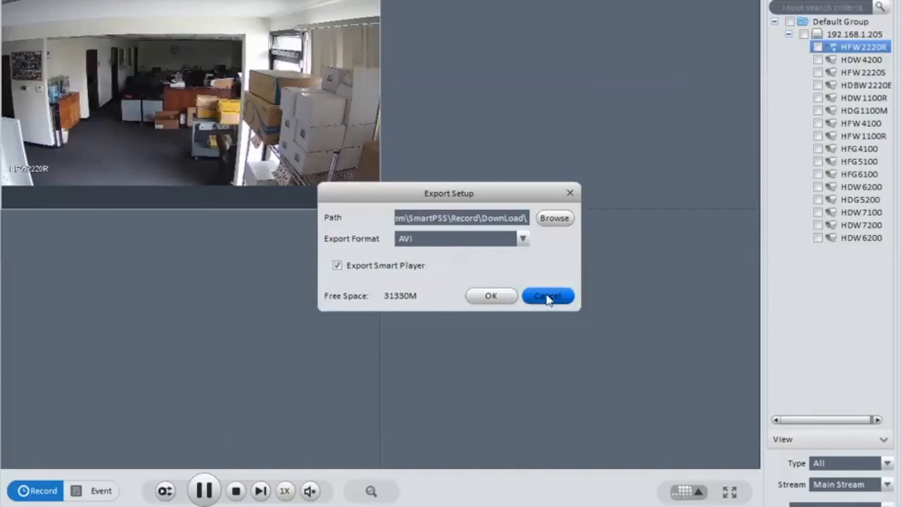
- Cancel the Export Setup dialog and return to the home screen
left_click(547, 296)
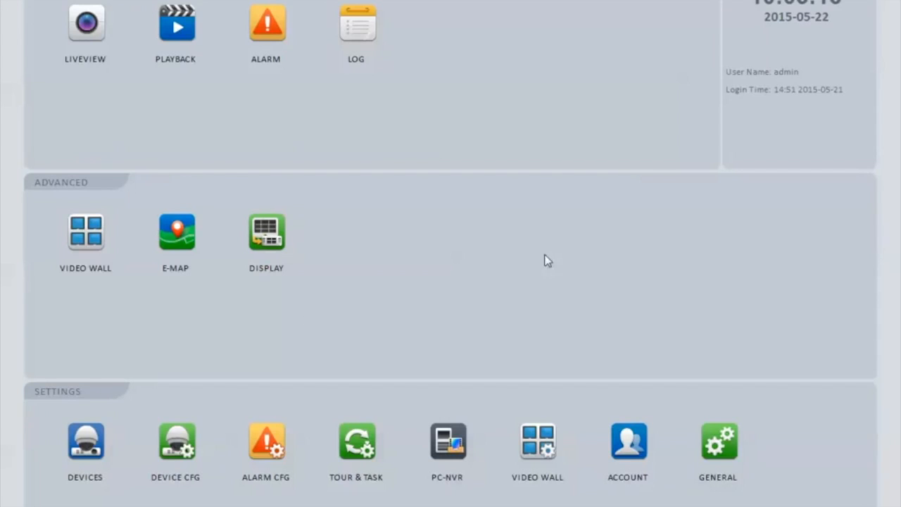
mouse_move(655, 206)
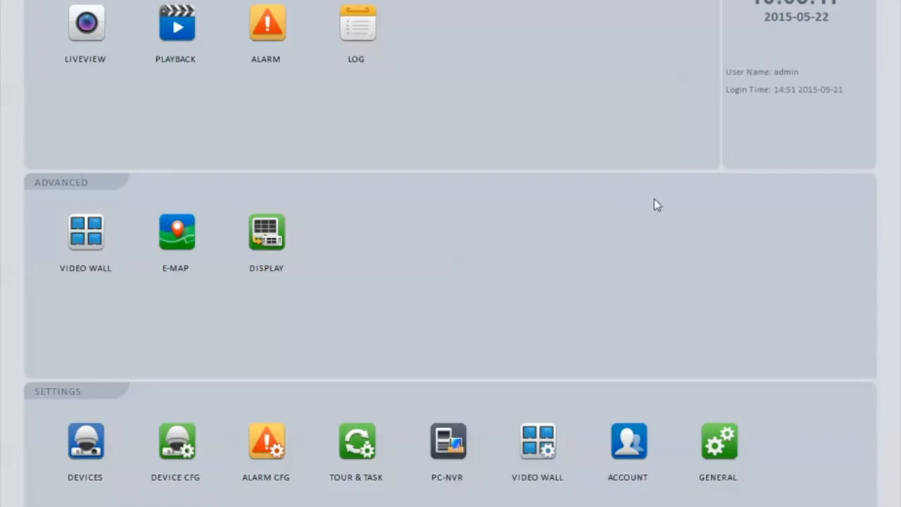